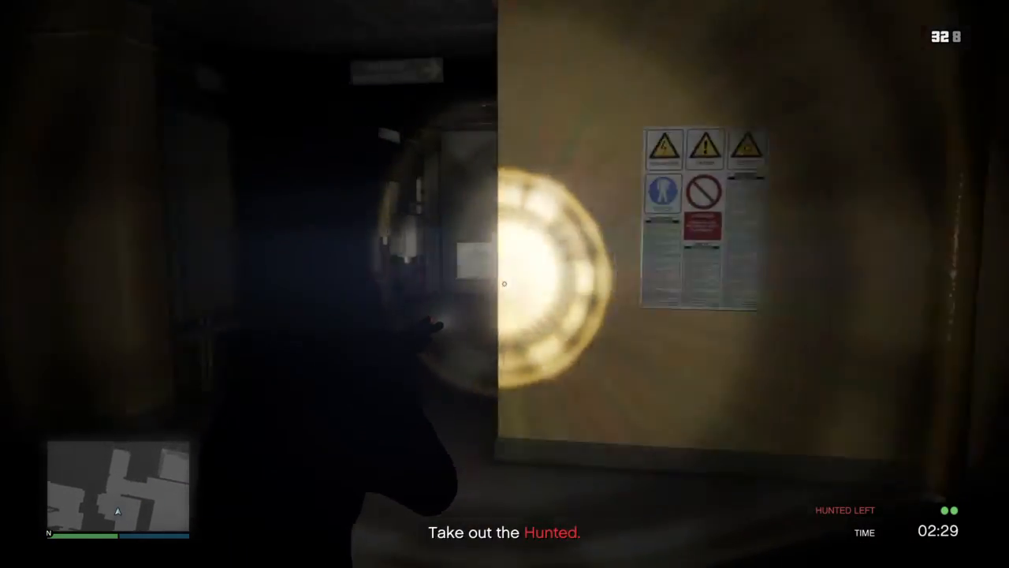
pyautogui.moveTo(505, 284)
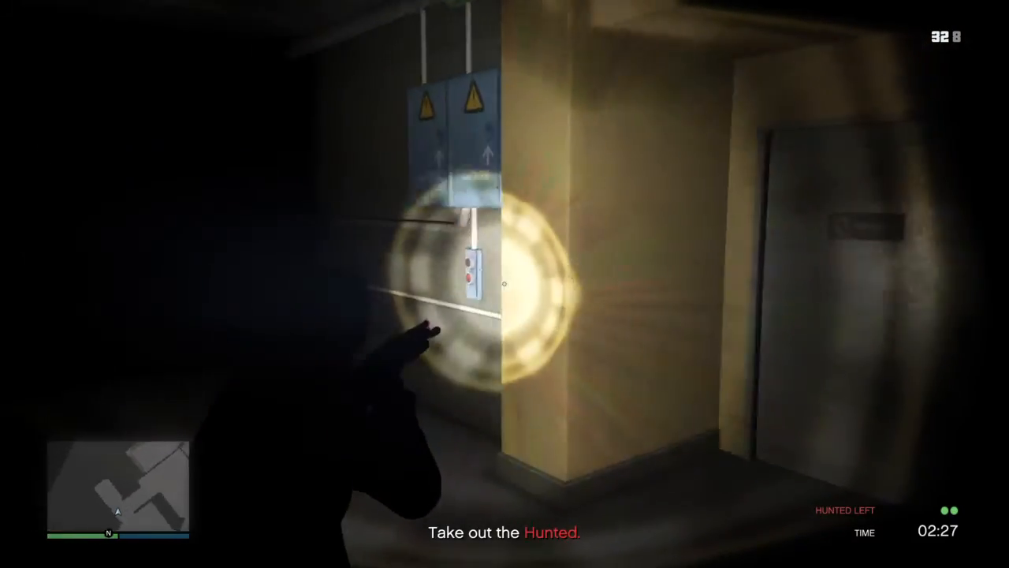